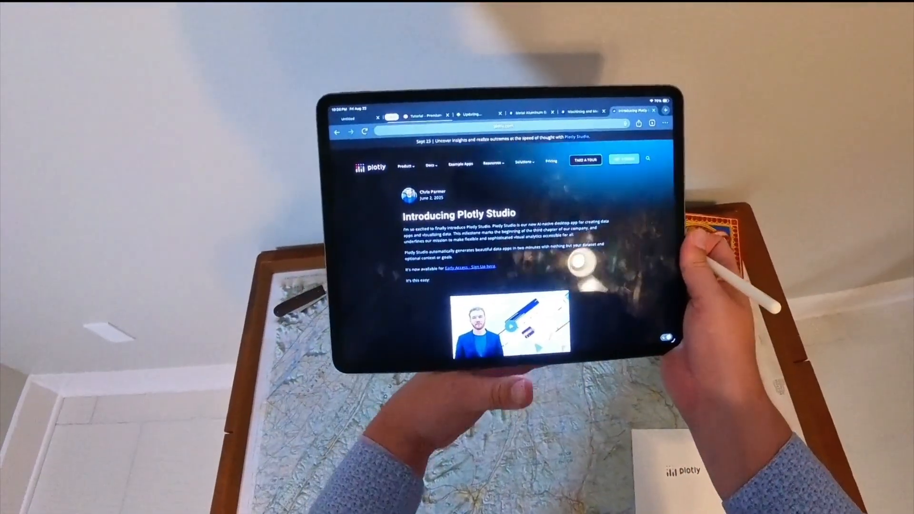
scroll("down", 3)
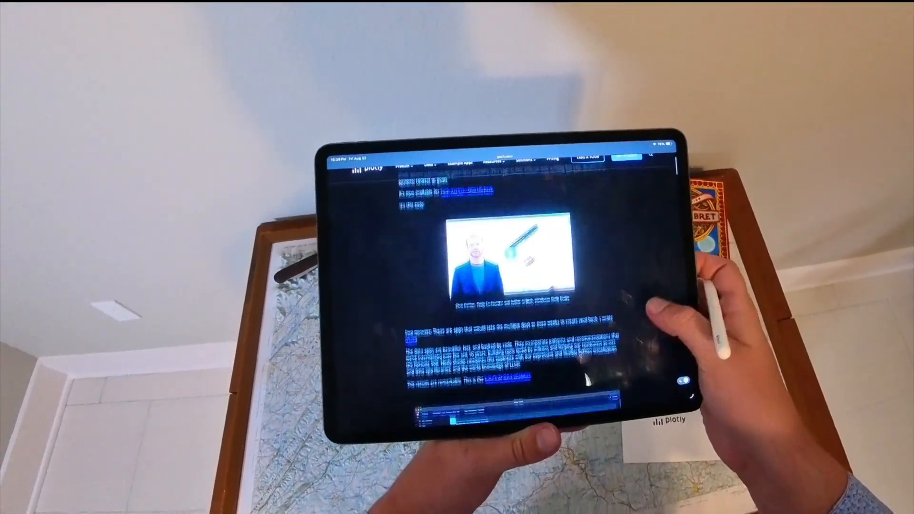
scroll("down", 3)
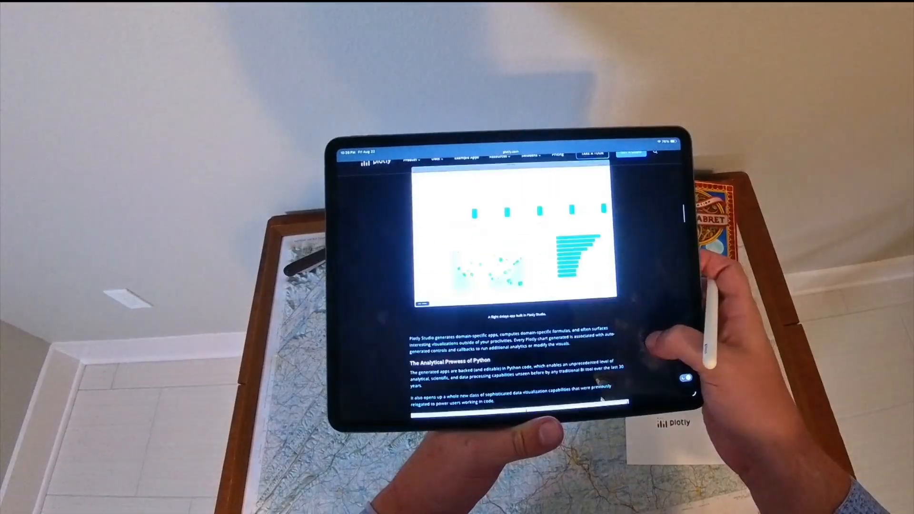